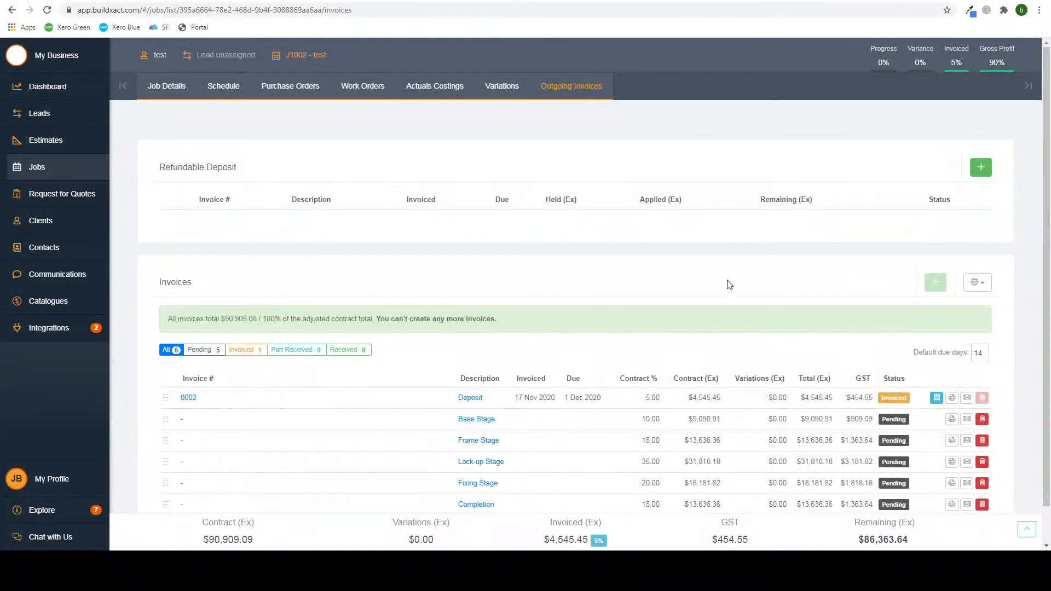
mouse_move(879, 393)
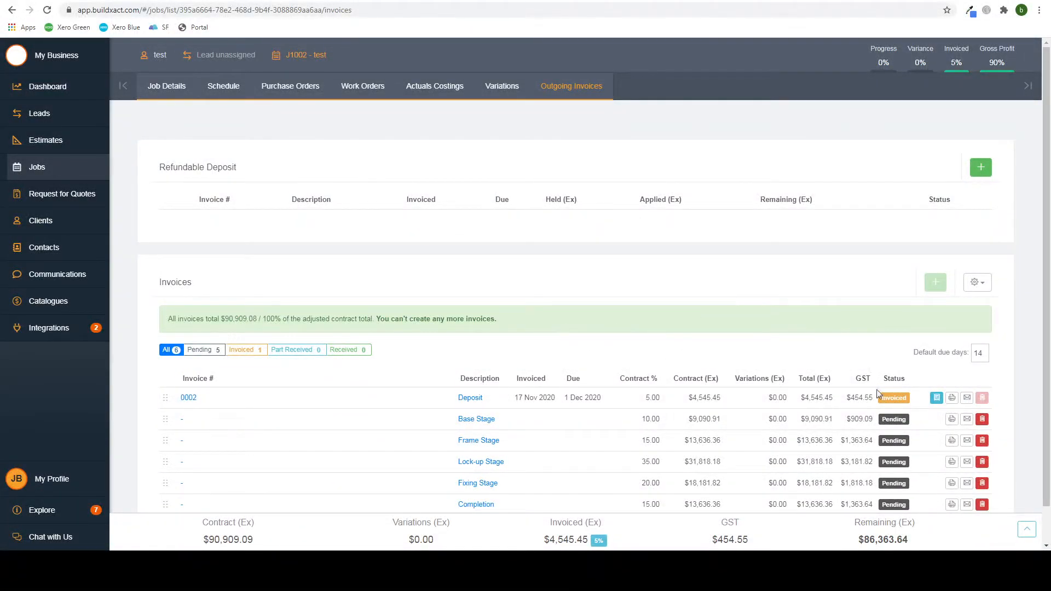
mouse_move(490, 131)
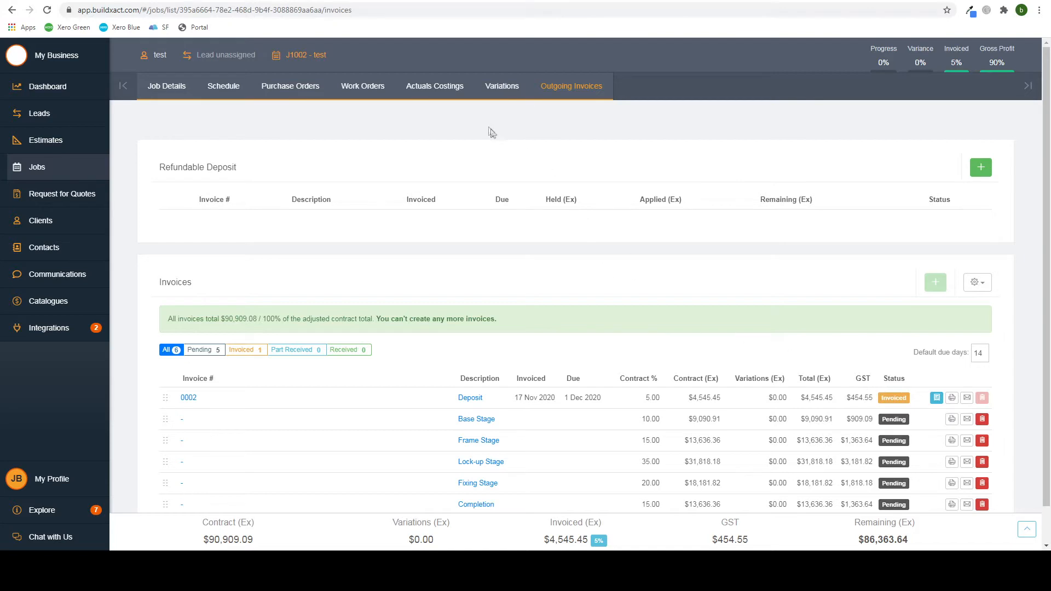
Step: Show job J1002's Purchase Orders list with received order 0003 for $440.00
left_click(289, 85)
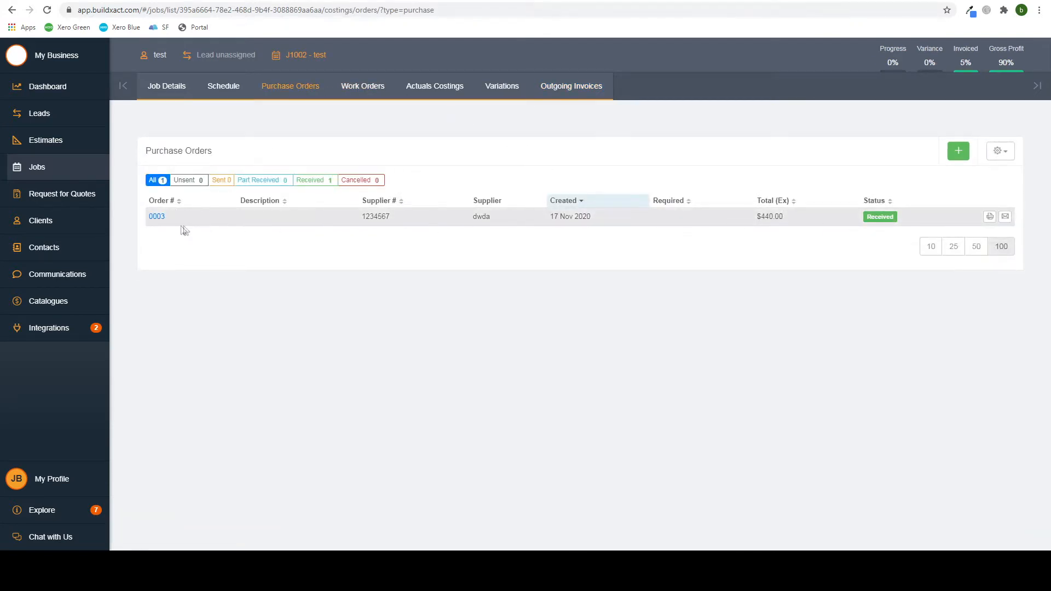
left_click(157, 215)
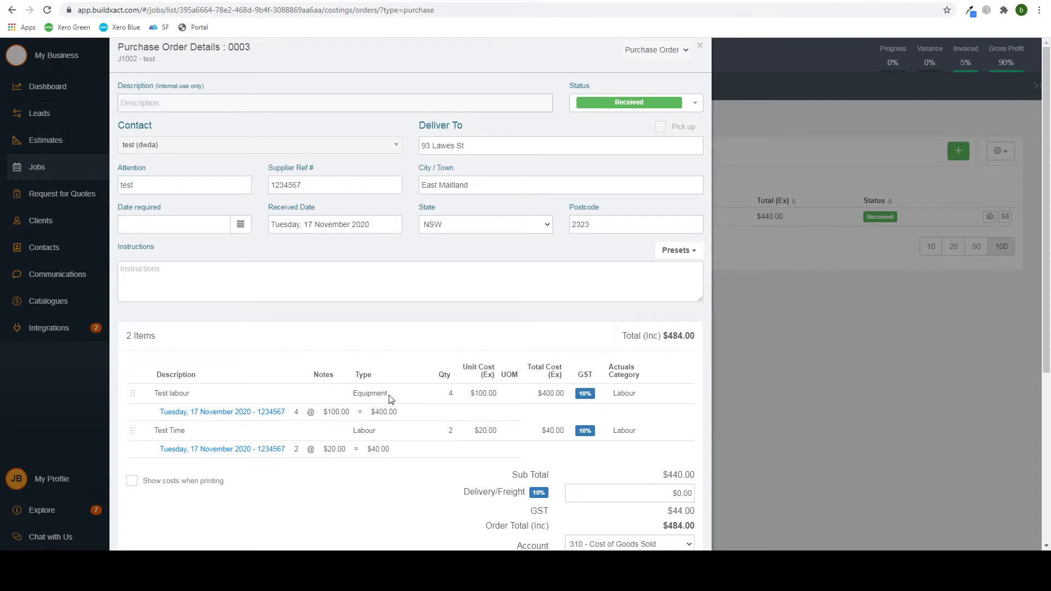
mouse_move(348, 428)
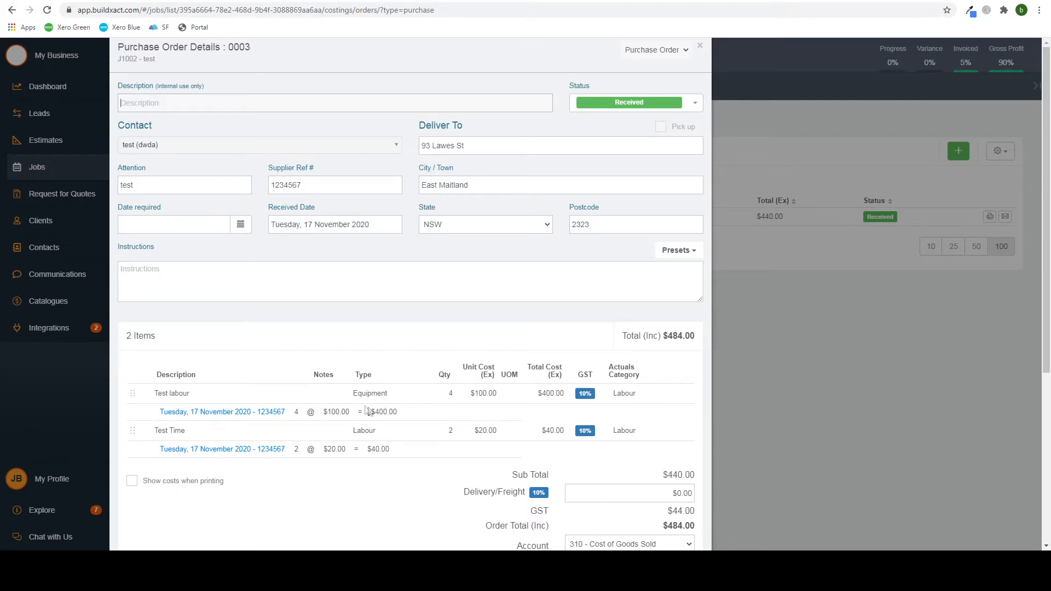
scroll("down", 3)
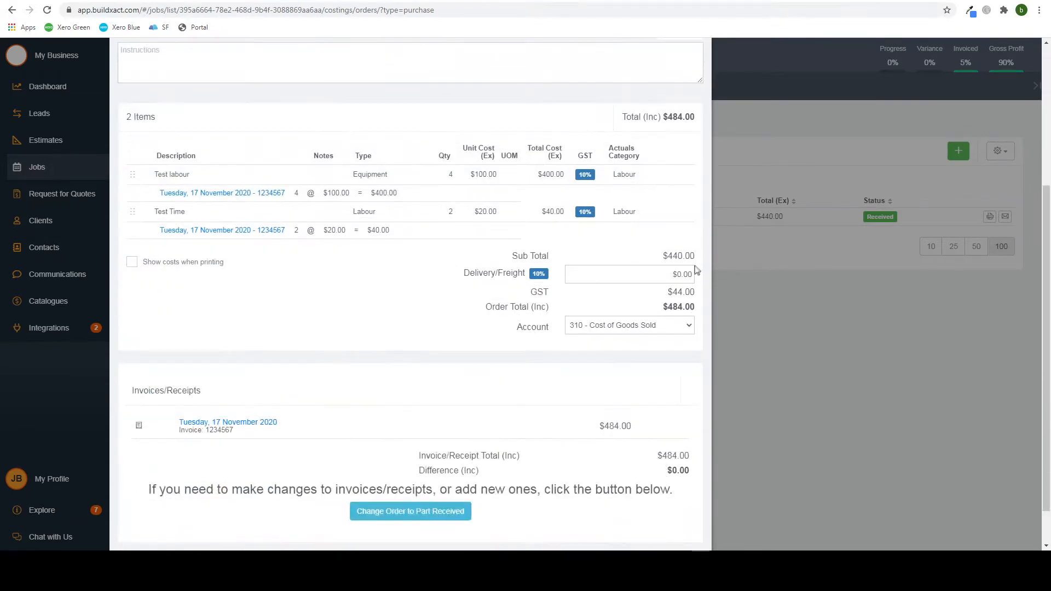
scroll("up", 3)
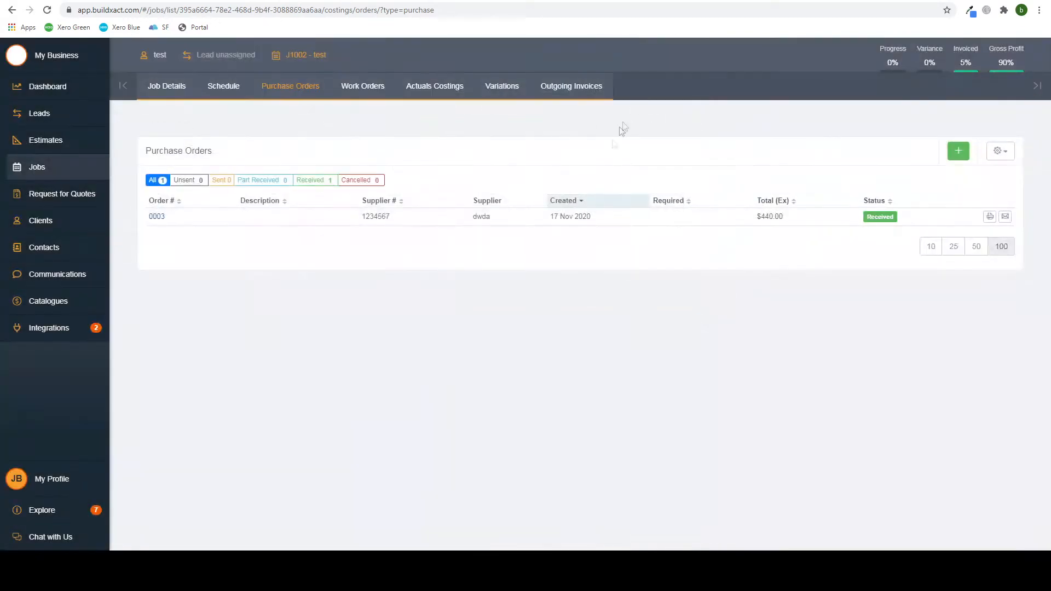
Step: Run Sync Now on the Xero integration until the last sync reports successful
left_click(48, 328)
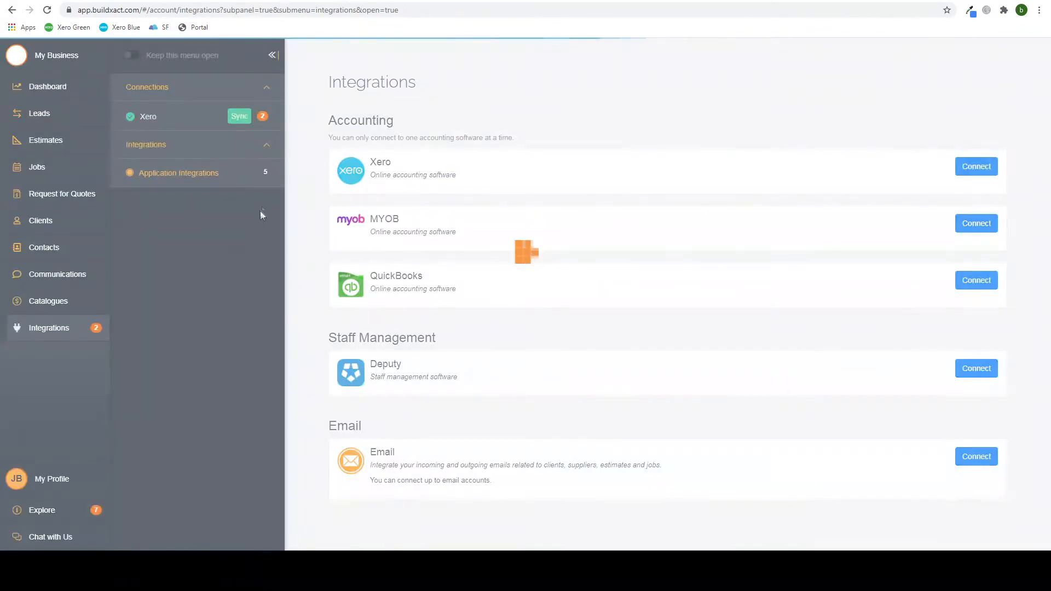
left_click(975, 166)
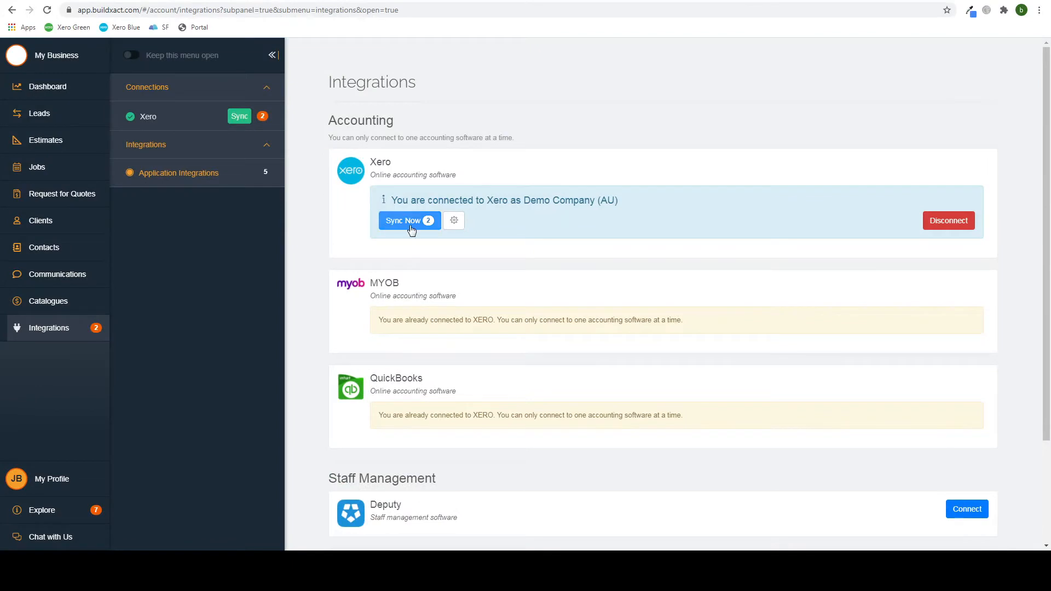
left_click(409, 220)
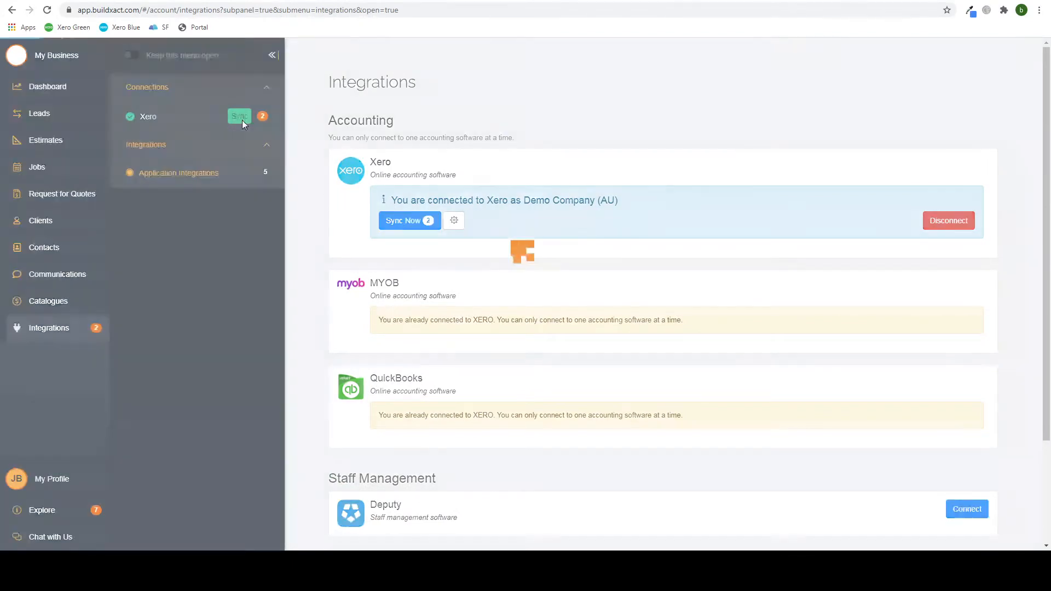
left_click(405, 220)
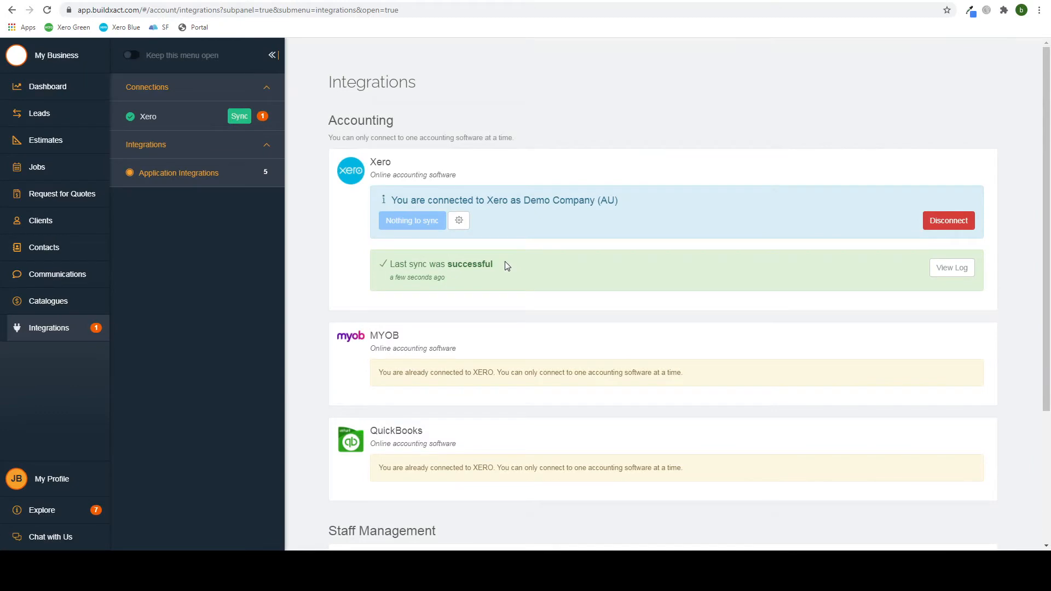
mouse_move(558, 41)
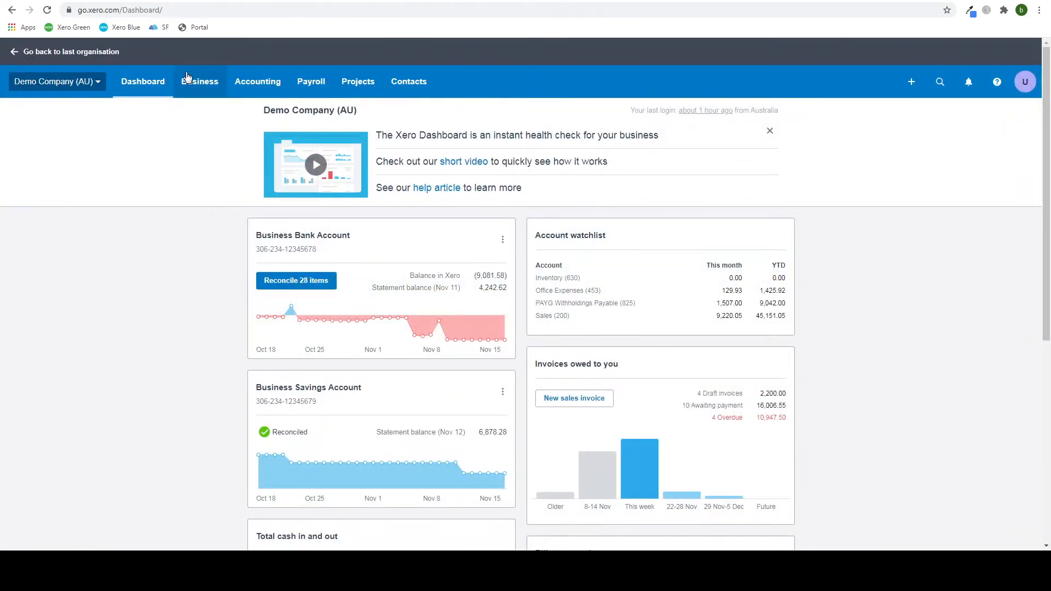
mouse_move(199, 81)
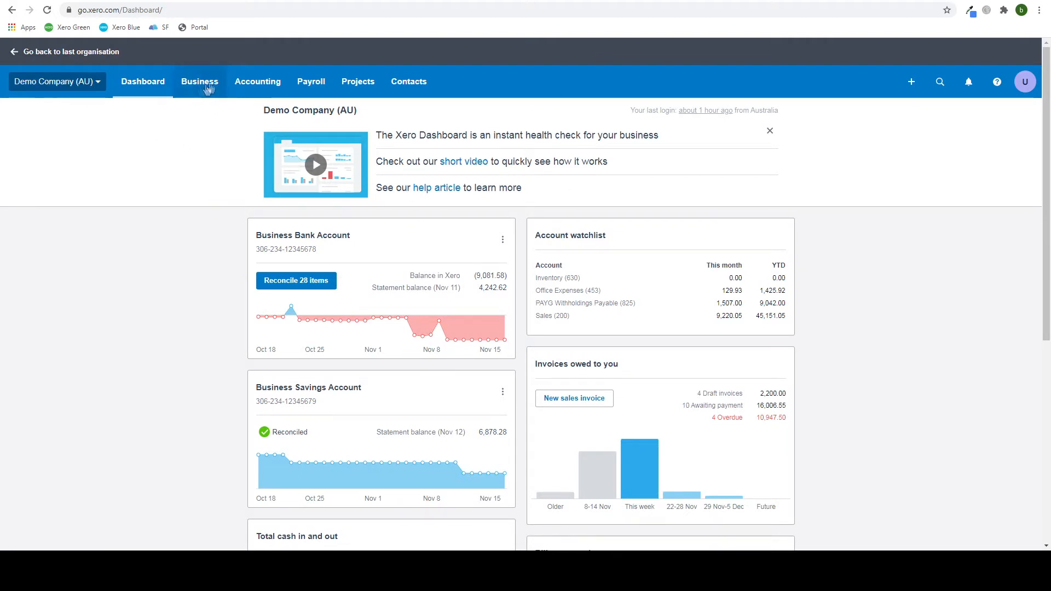
Step: Go to Bills to pay from the Business menu of the Xero dashboard
left_click(259, 81)
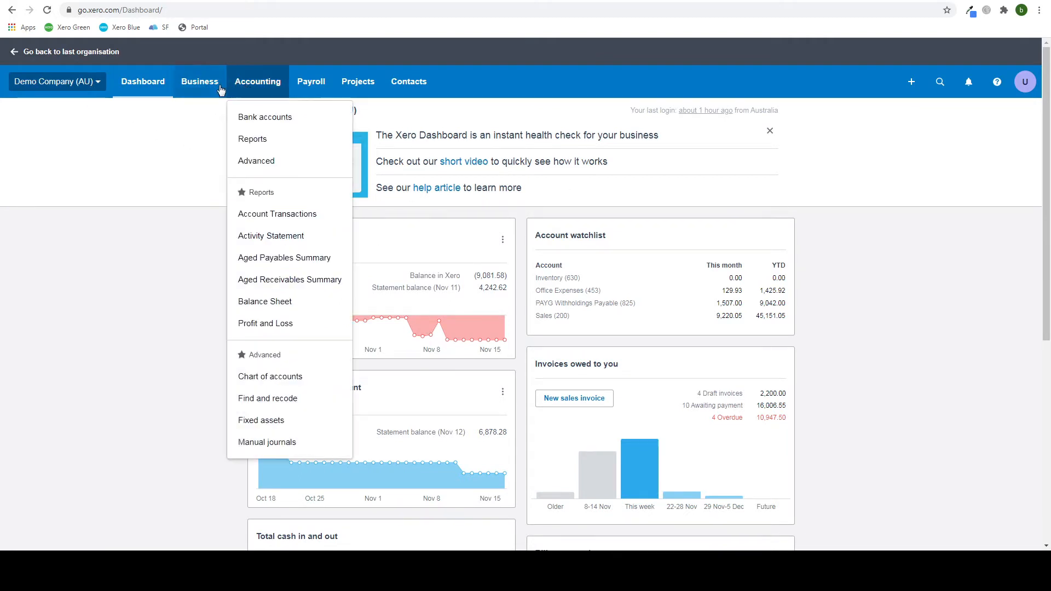
left_click(199, 81)
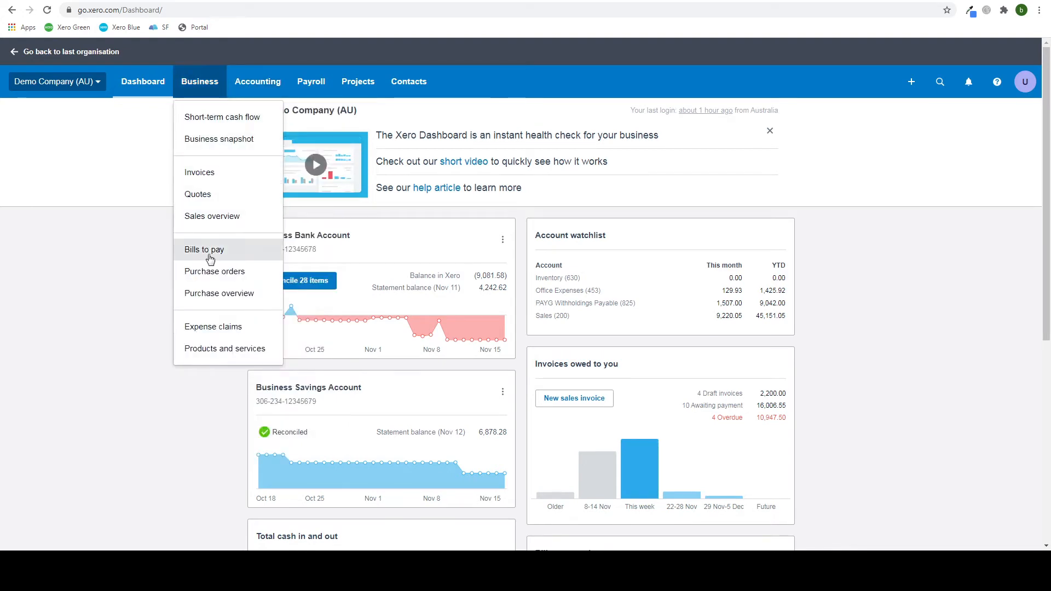
left_click(204, 249)
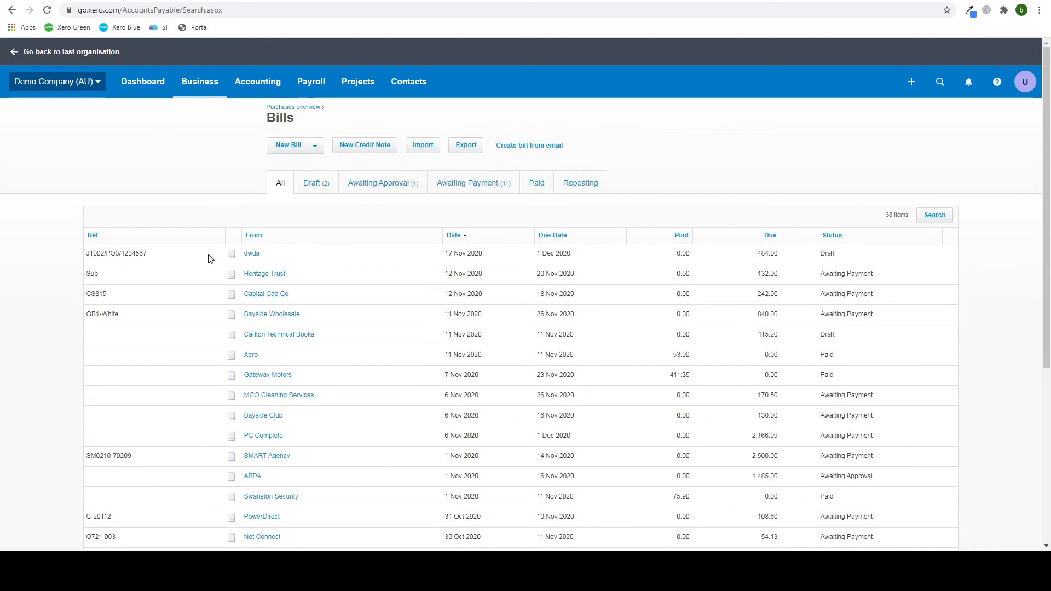
mouse_move(730, 264)
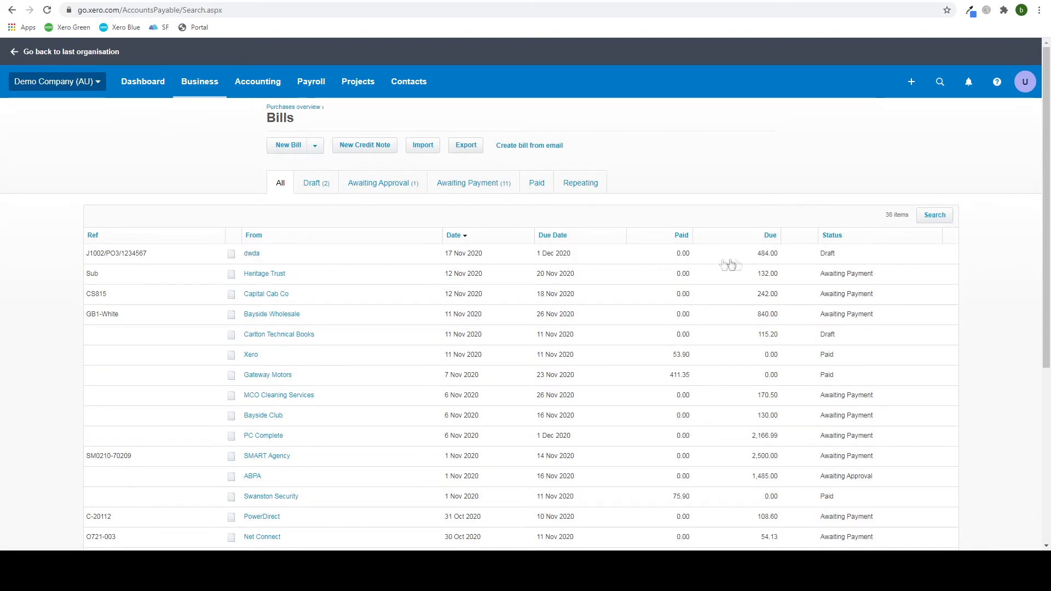
mouse_move(755, 261)
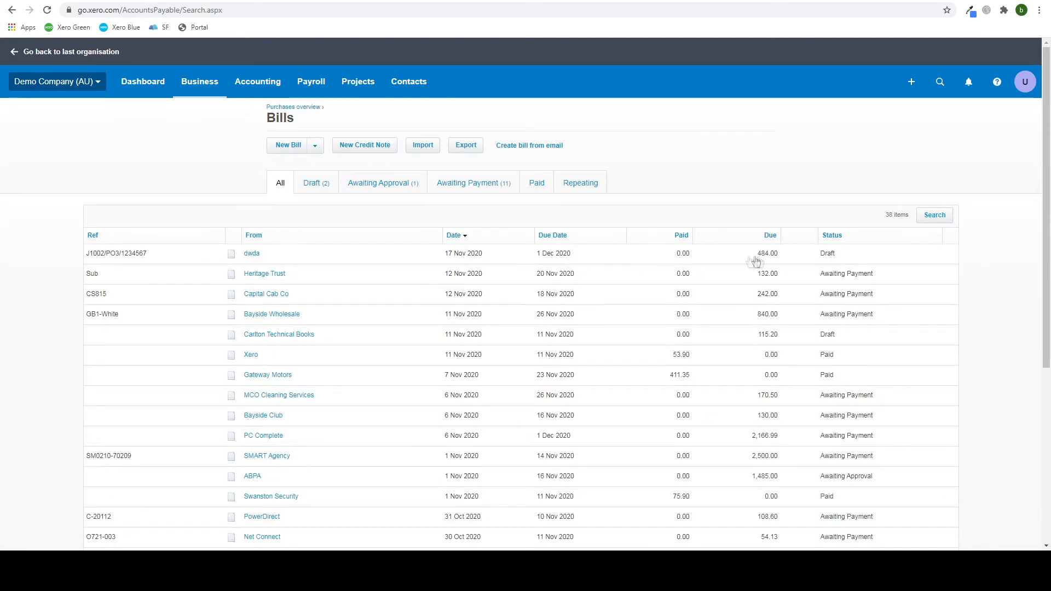
Step: Open the $484.00 draft bill J1002/PO3/1234567 from dwda for editing
left_click(252, 252)
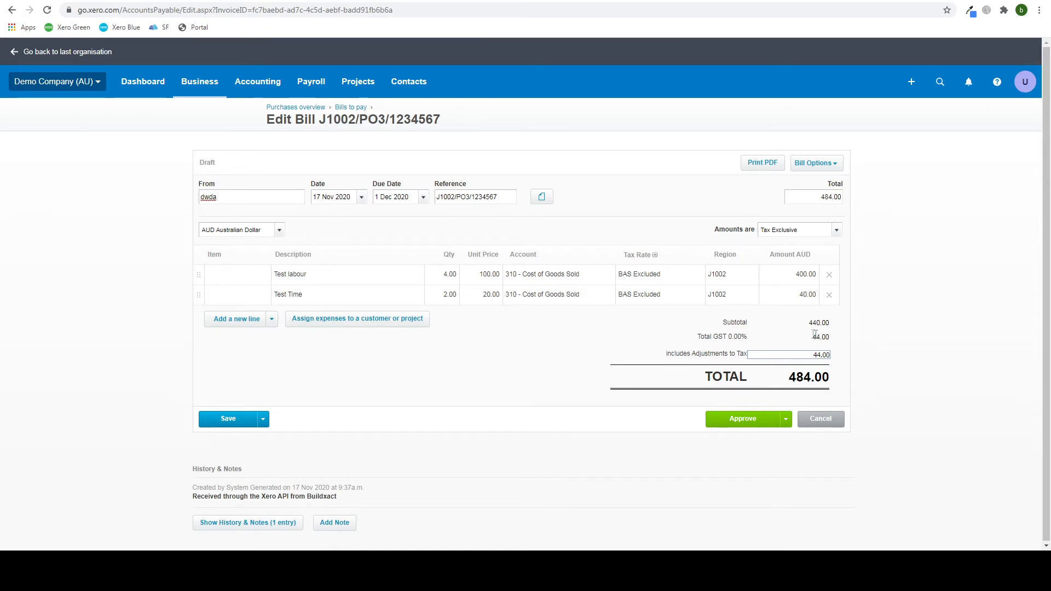
mouse_move(413, 380)
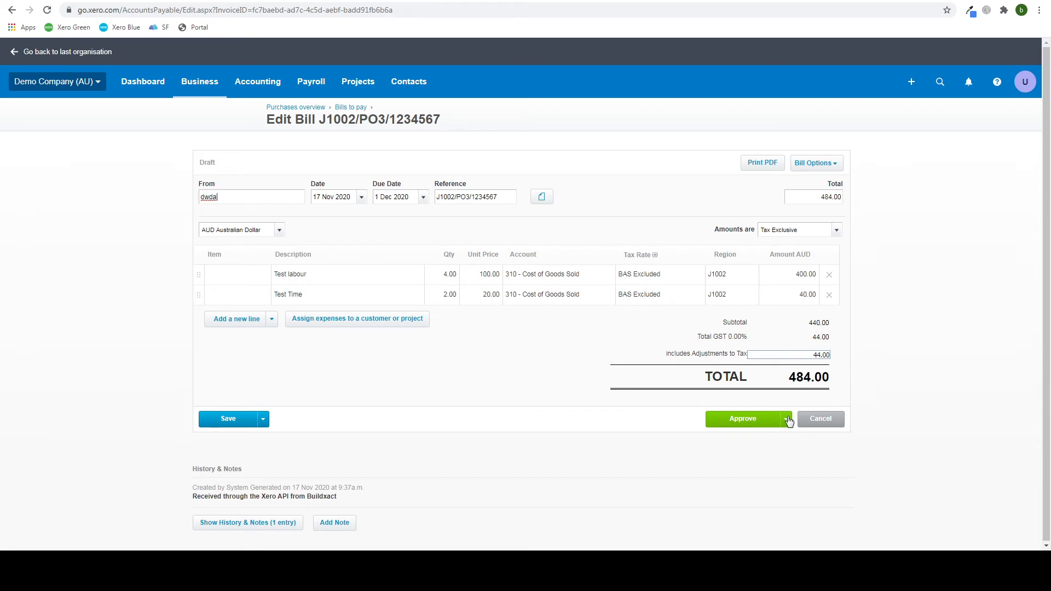
mouse_move(860, 450)
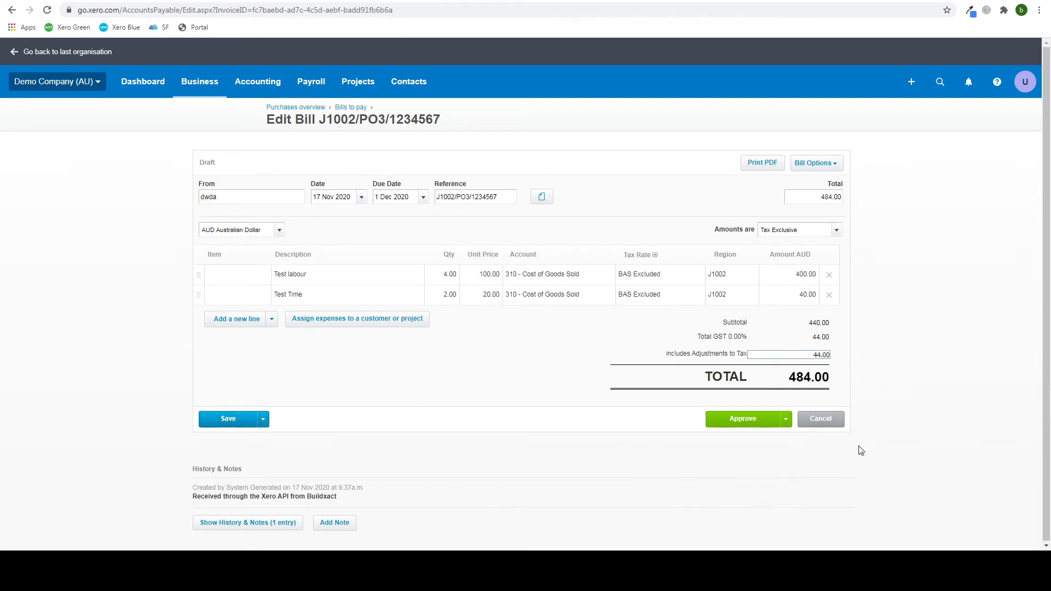
mouse_move(746, 302)
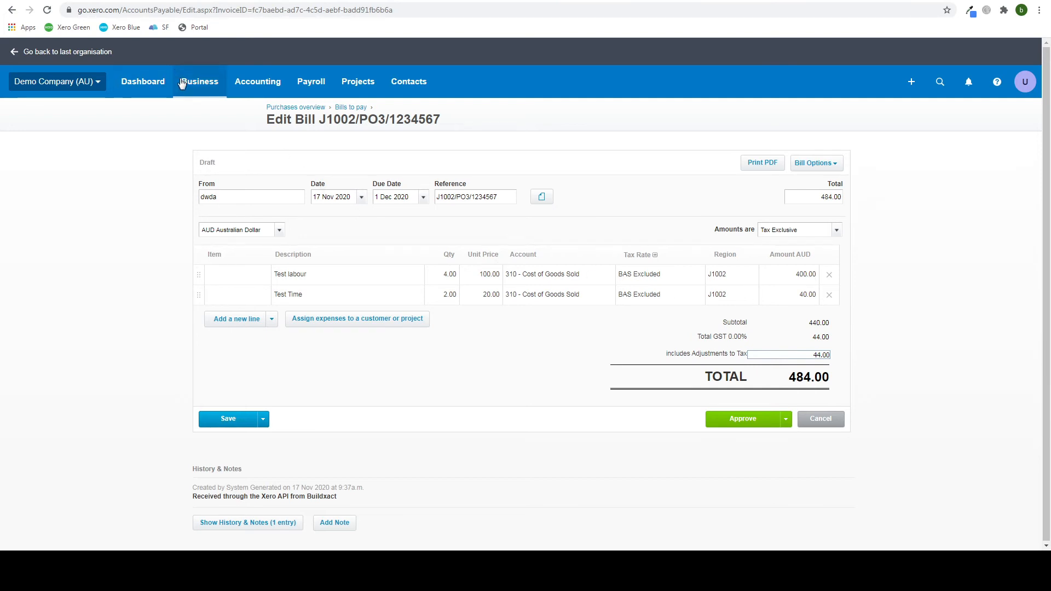
Step: Go to the sales Invoices list showing draft J1002/INV0002 for $5,000.00
left_click(199, 81)
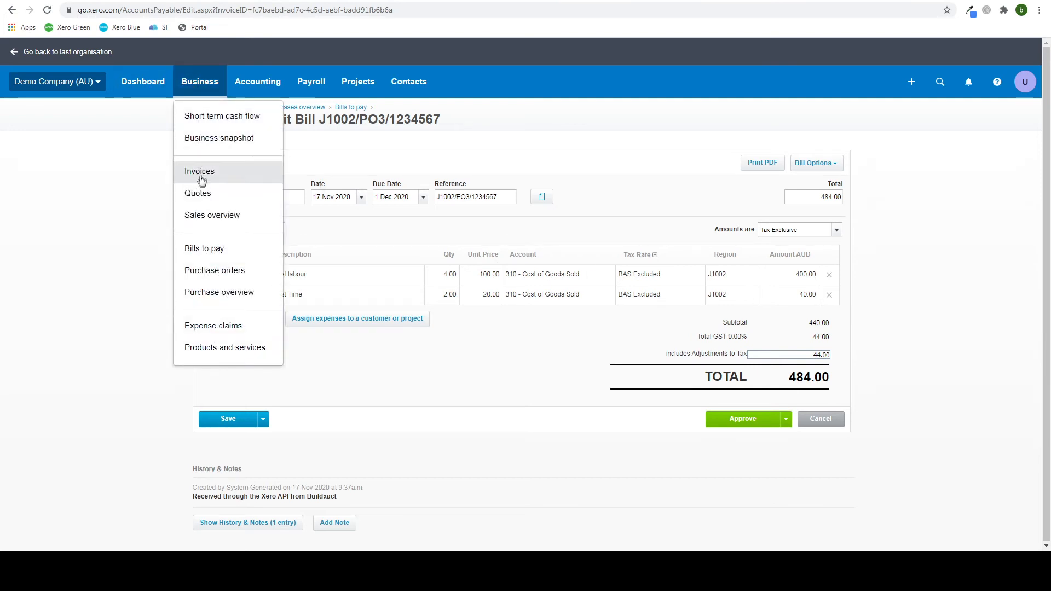
left_click(199, 171)
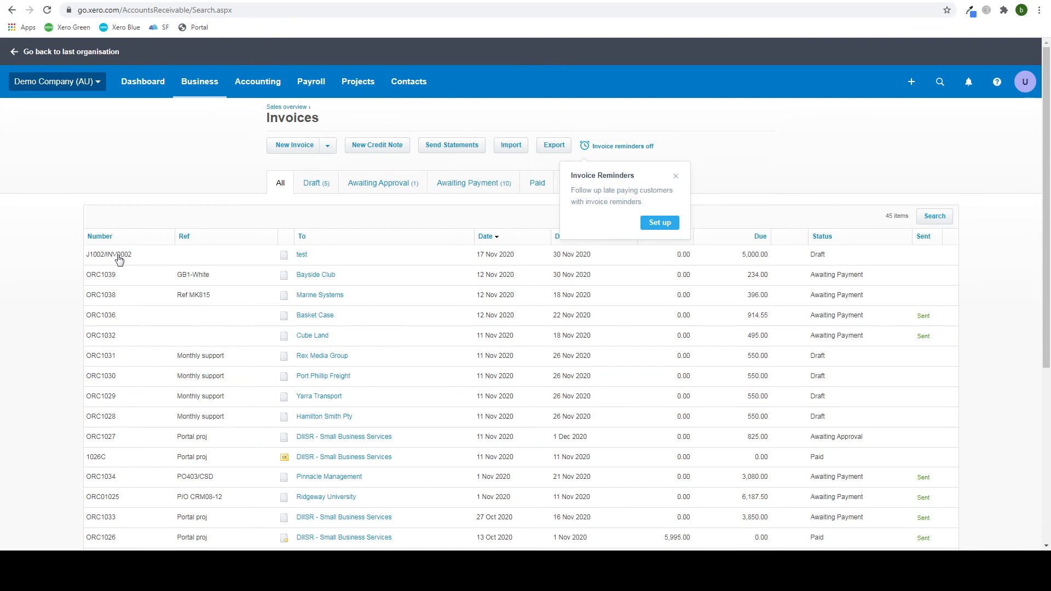
Step: Open draft invoice J1002/INV0002 and set its contact to 'test'
left_click(108, 254)
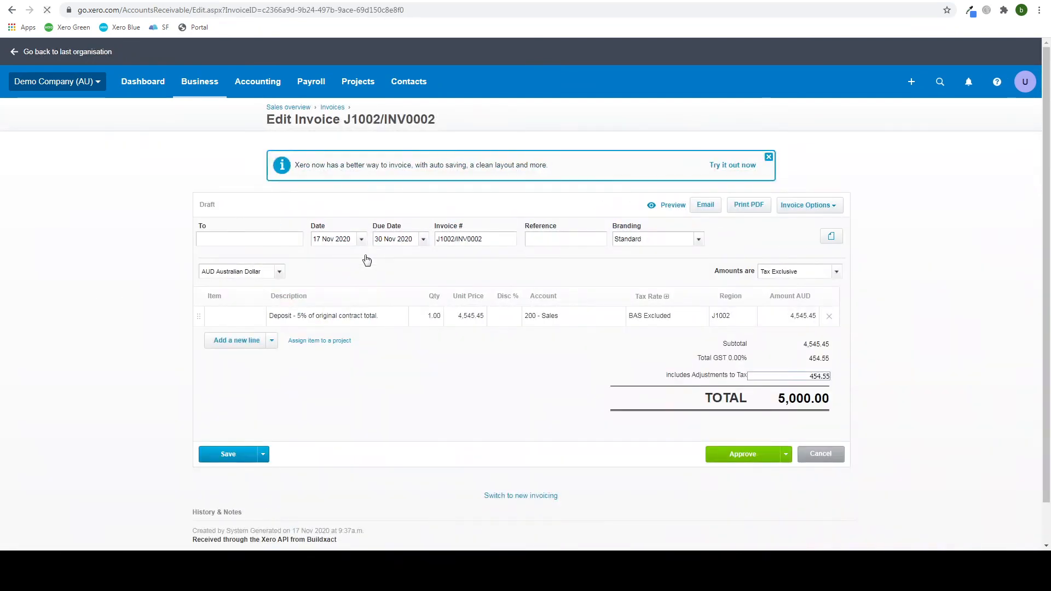
type("test")
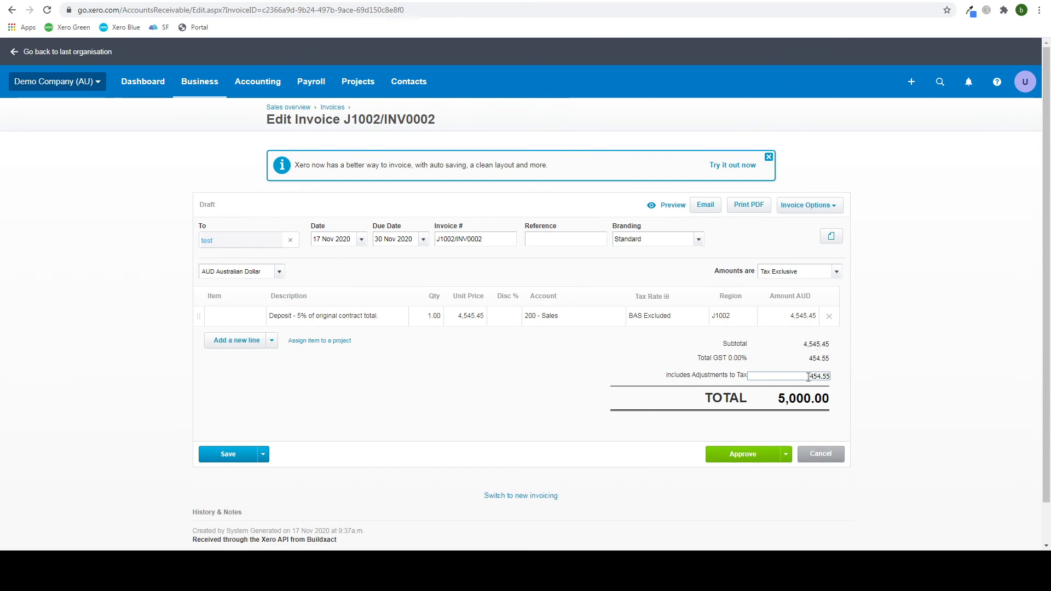
mouse_move(504, 317)
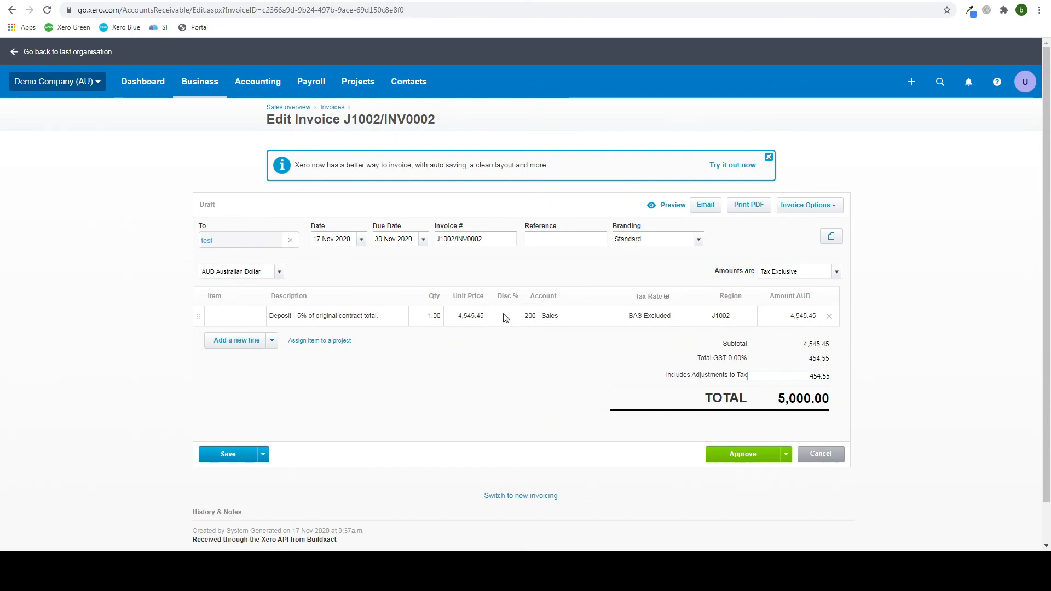